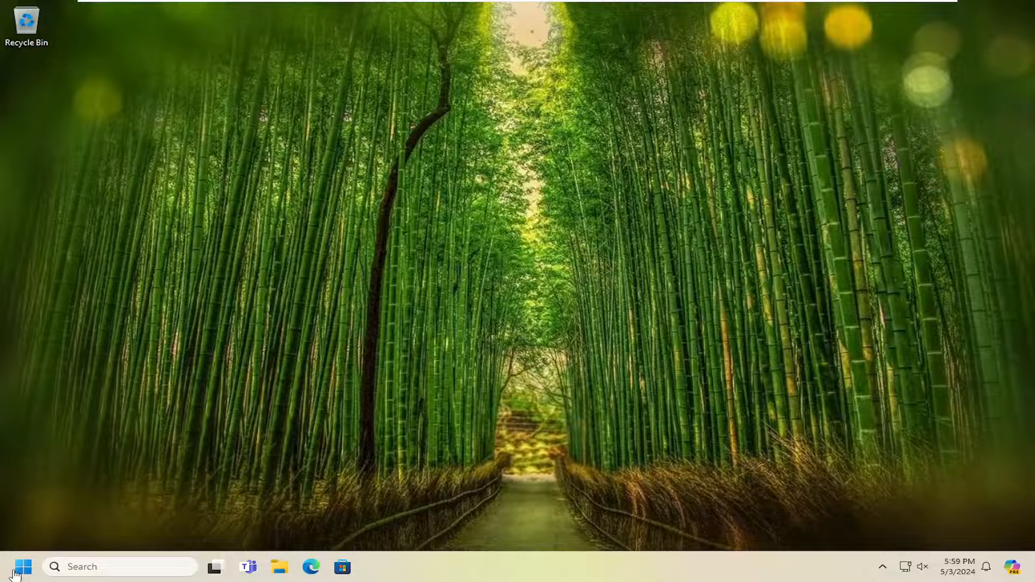
Step: Search for regedit and launch Registry Editor as administrator, approving the UAC prompt
type("regedit")
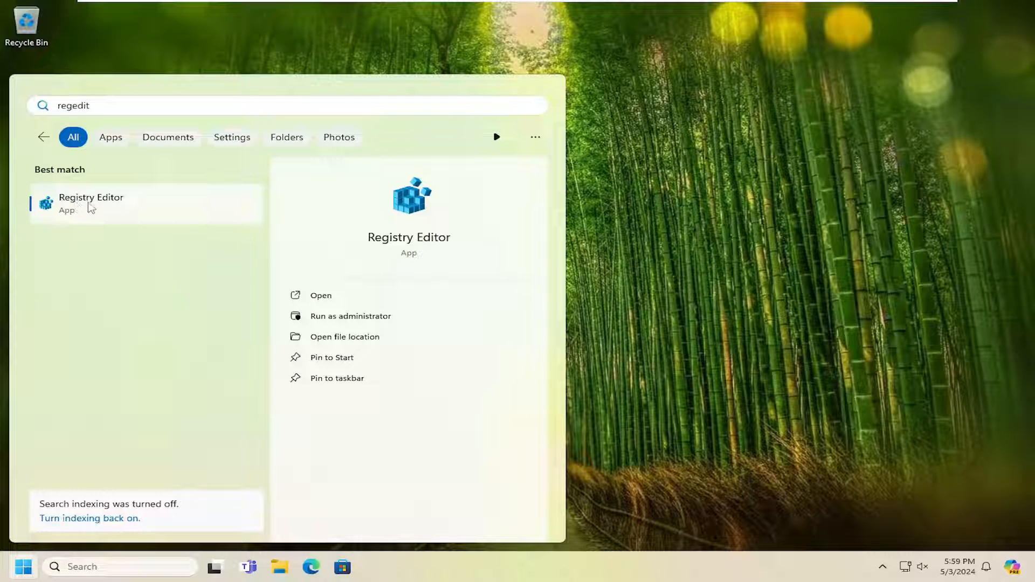
right_click(91, 204)
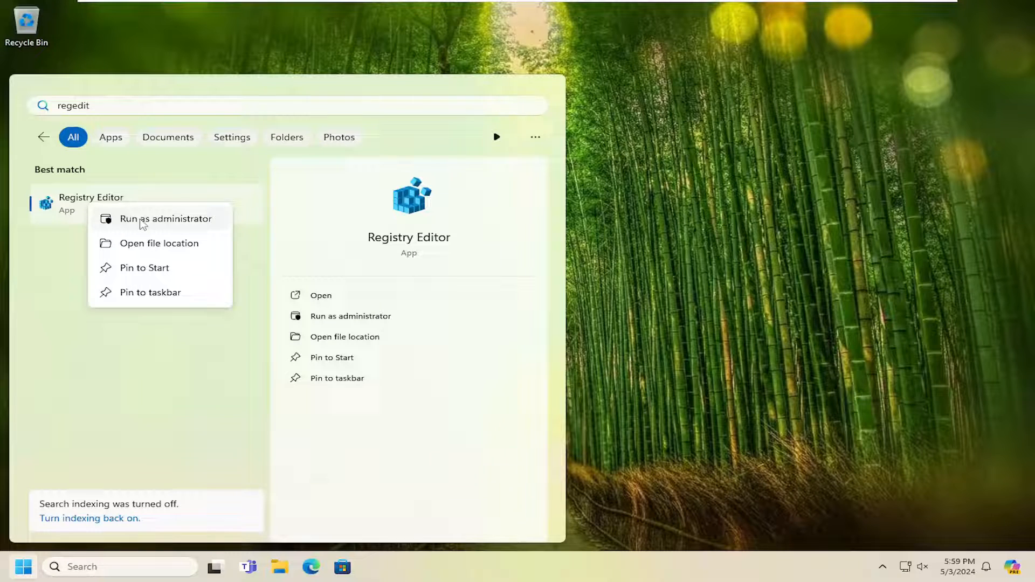
left_click(166, 219)
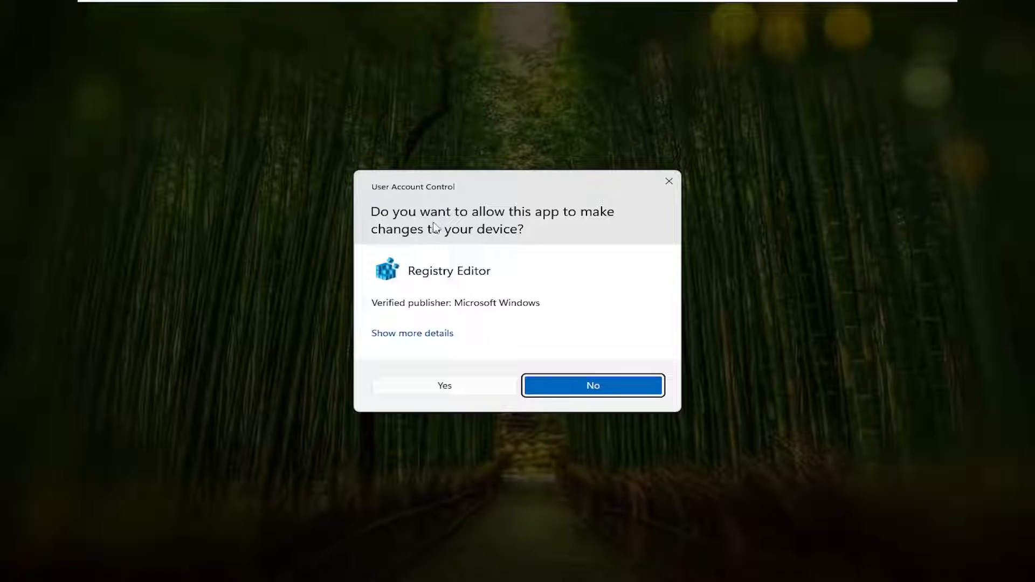
left_click(444, 386)
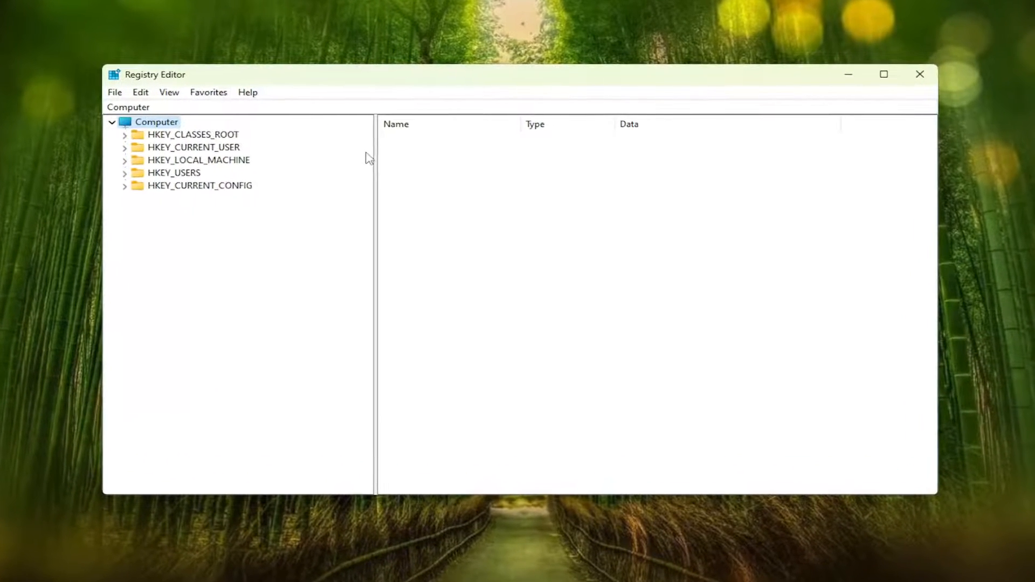
mouse_move(355, 176)
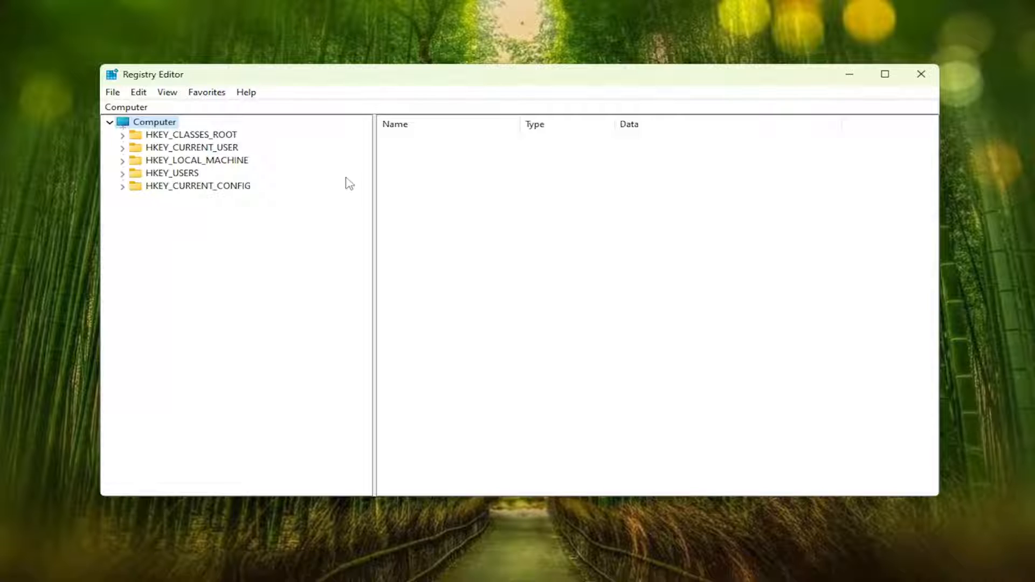
mouse_move(314, 197)
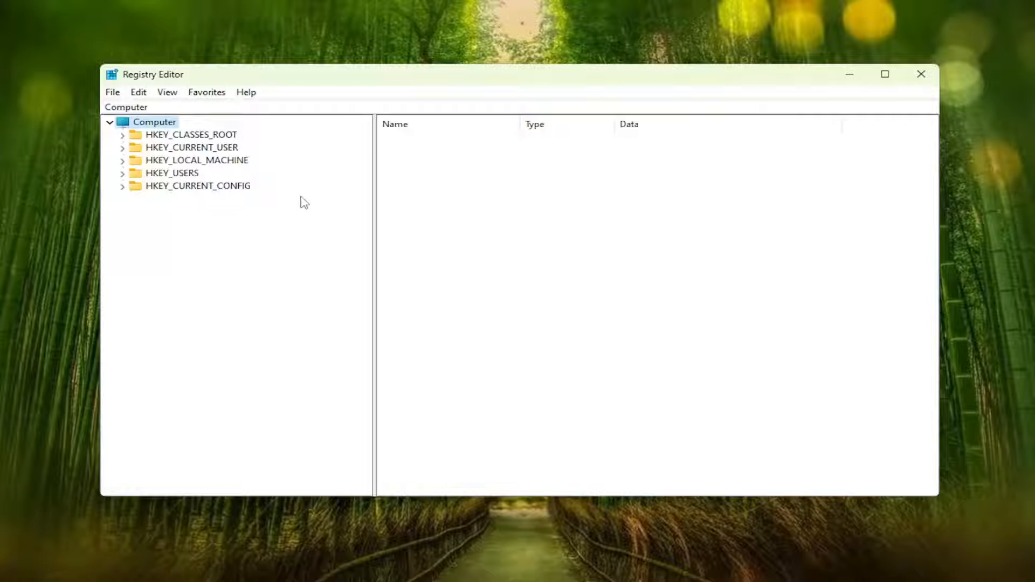
left_click(112, 92)
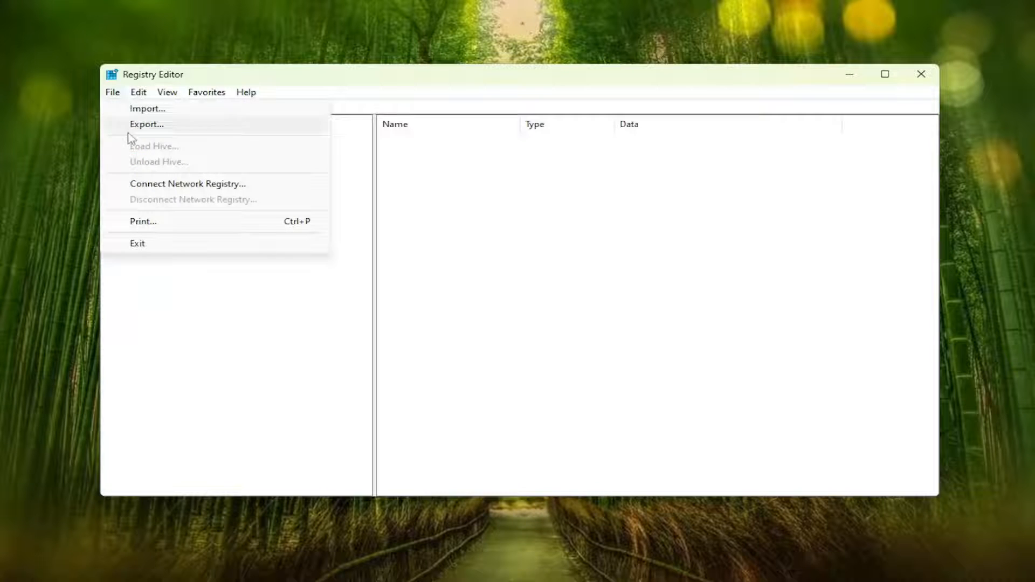
left_click(147, 124)
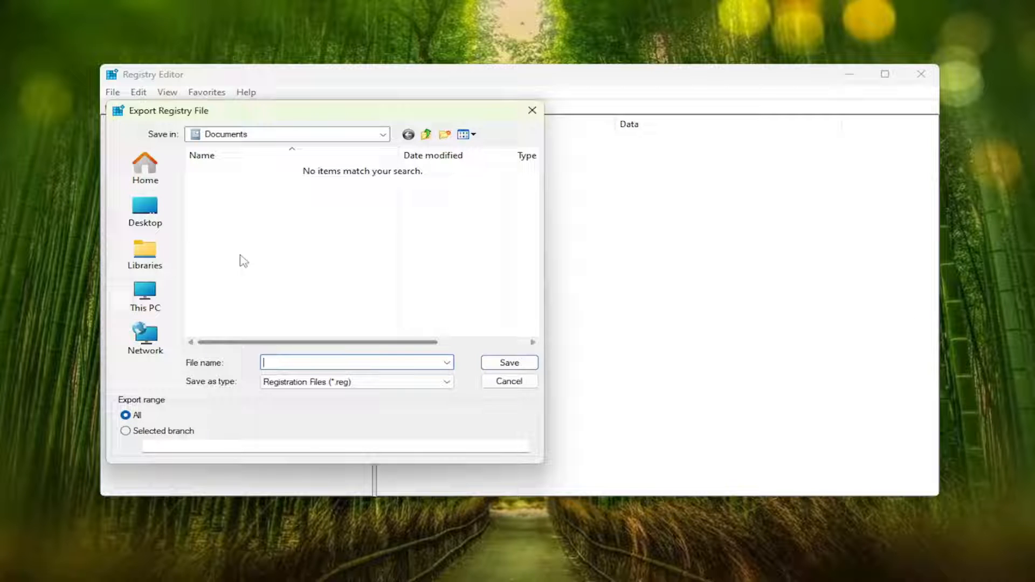
mouse_move(145, 333)
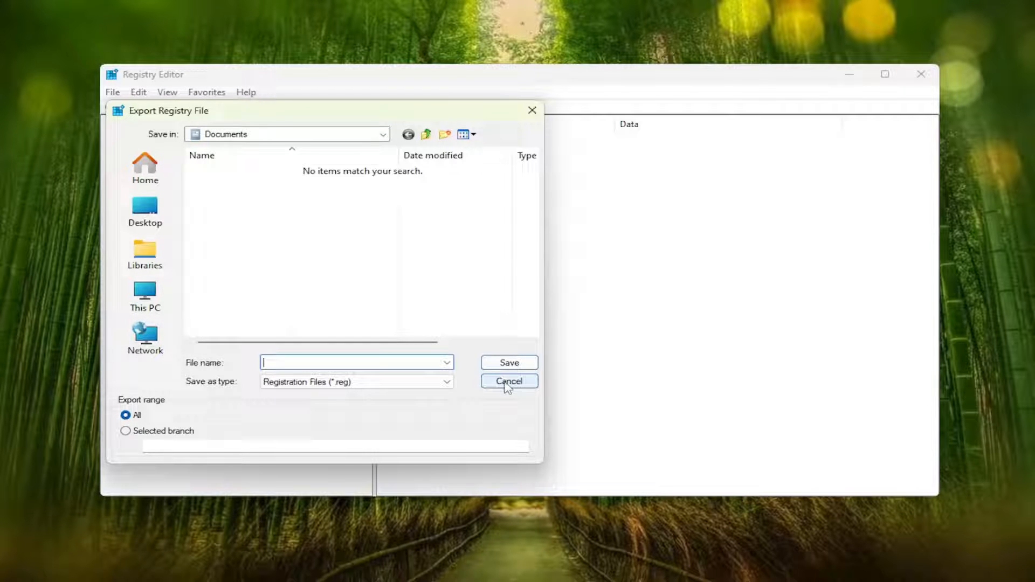
left_click(508, 381)
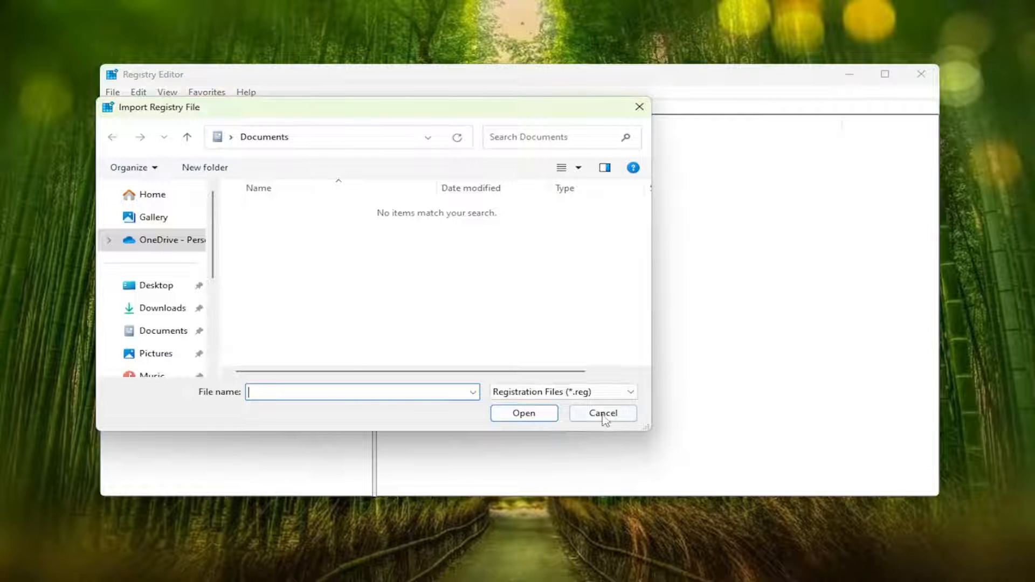
left_click(601, 412)
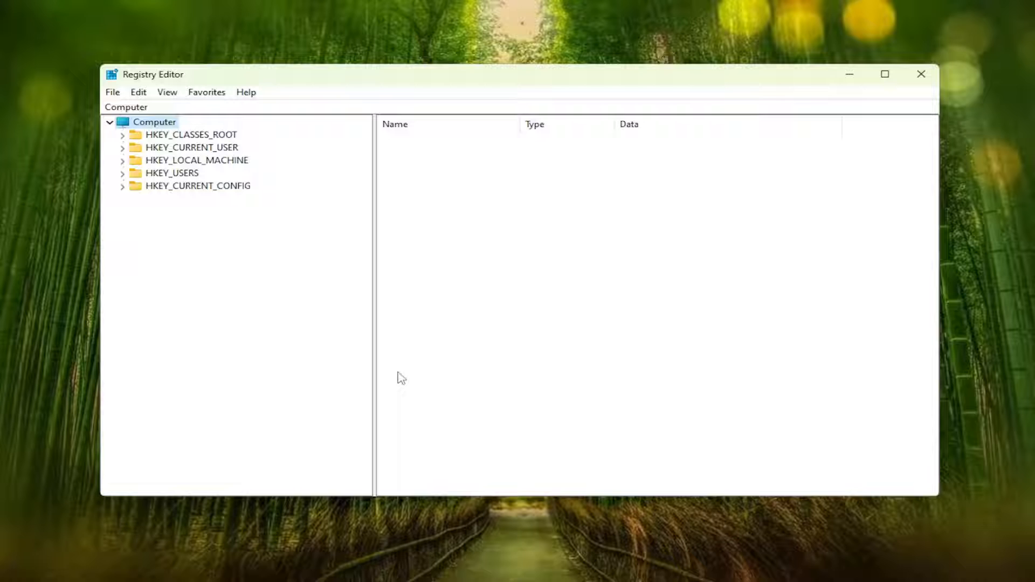
mouse_move(257, 326)
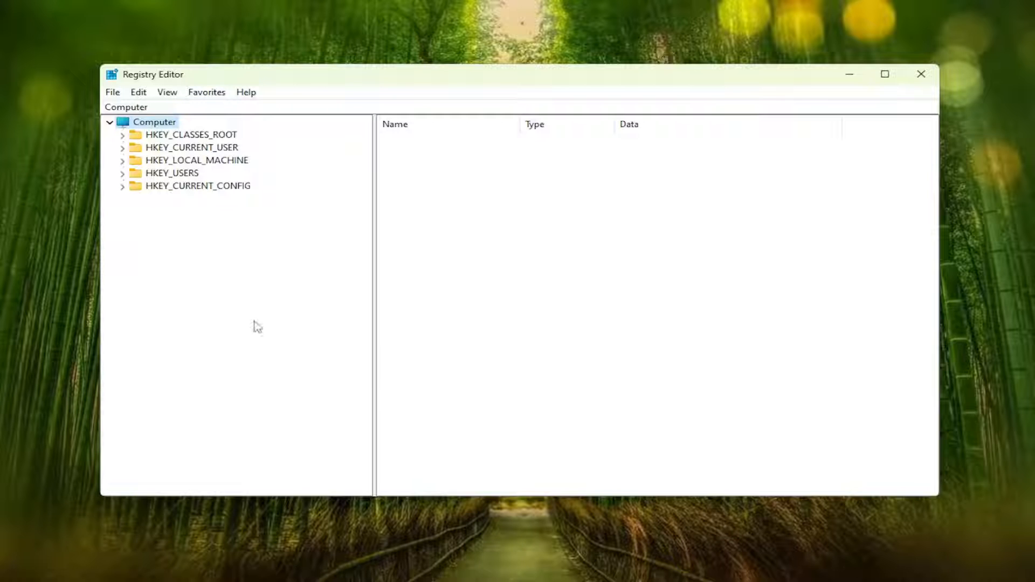
Step: Navigate to HKLM\SYSTEM\CurrentControlSet\Control\CI\Config and reveal the VulnerableDriverBlocklistEnable name
left_click(195, 160)
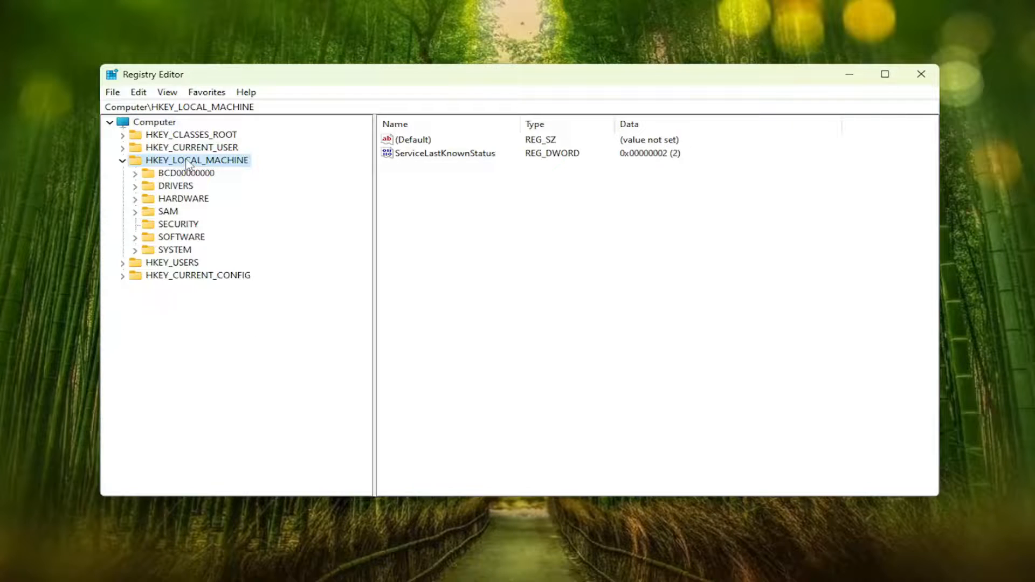
mouse_move(174, 258)
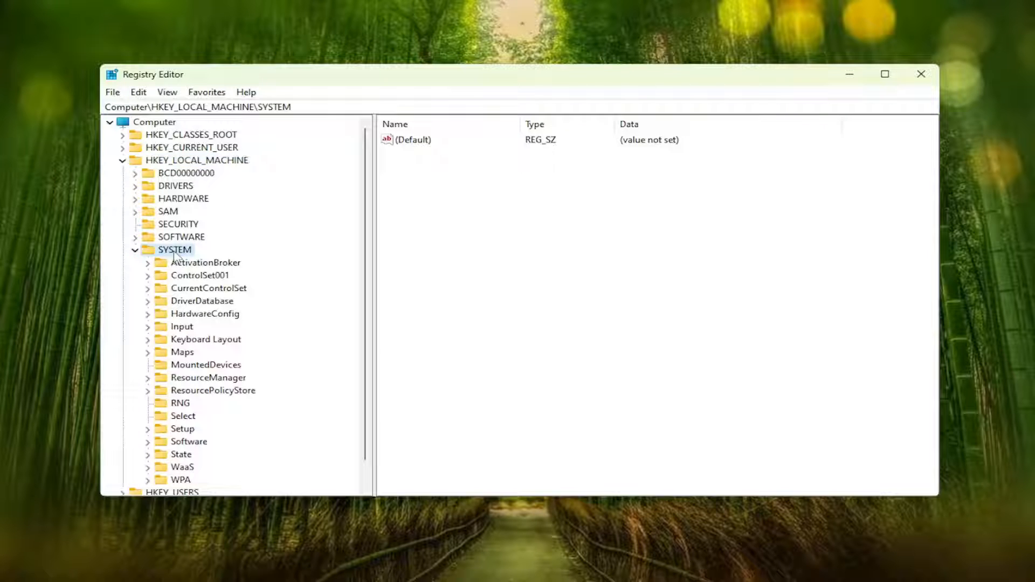
mouse_move(197, 296)
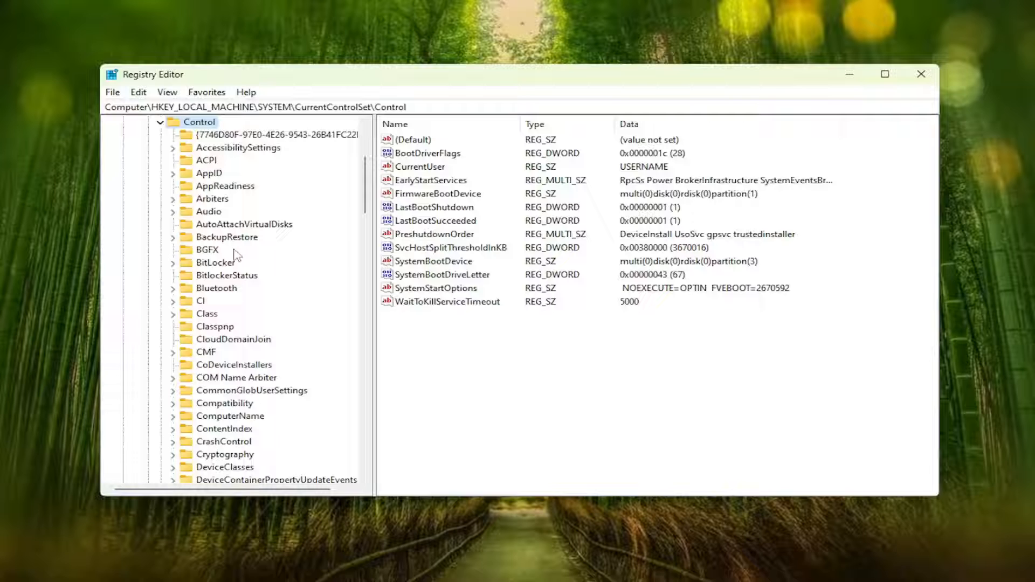
left_click(201, 301)
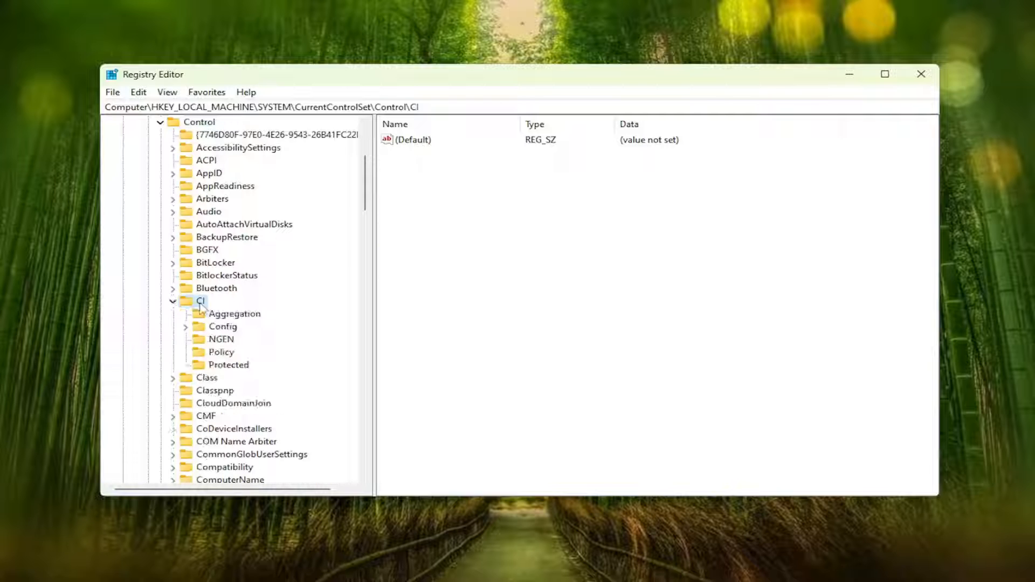
left_click(222, 326)
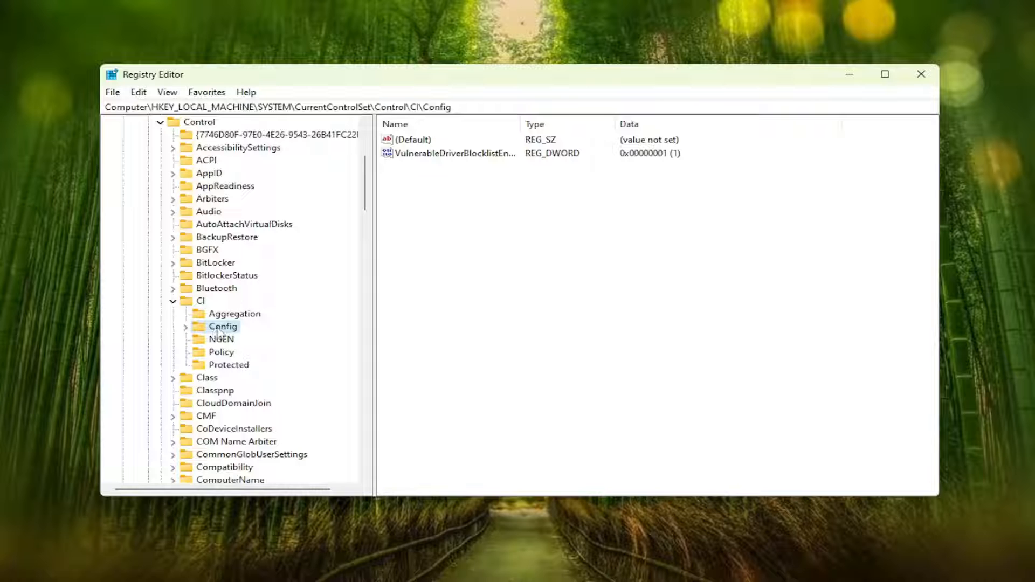
left_click(414, 139)
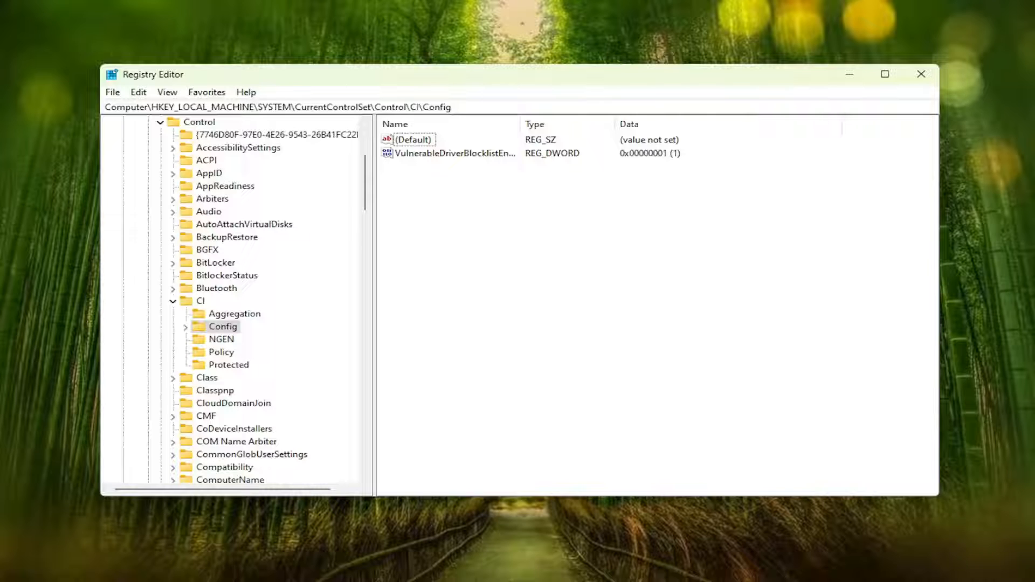
mouse_move(426, 160)
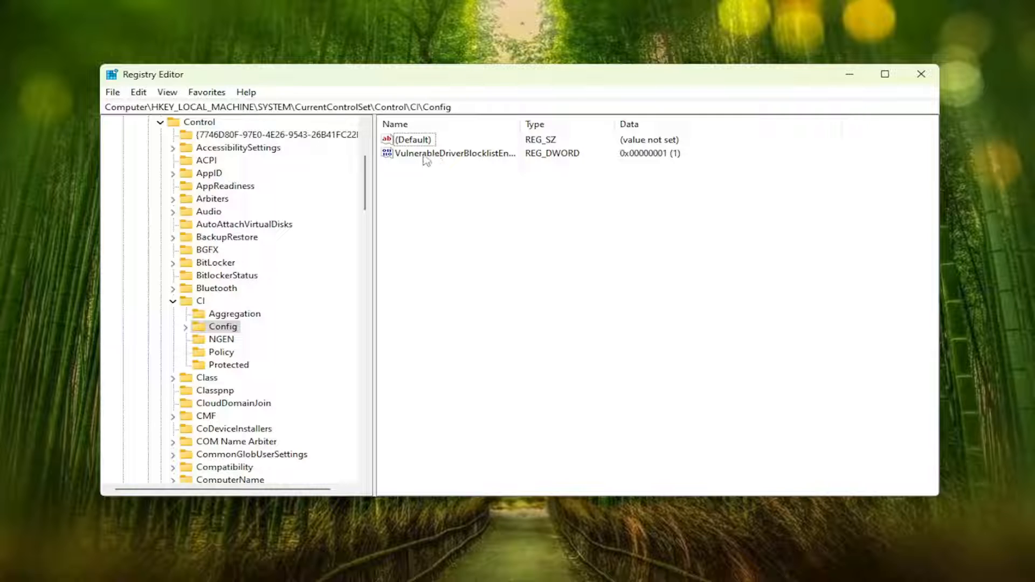
left_click(459, 153)
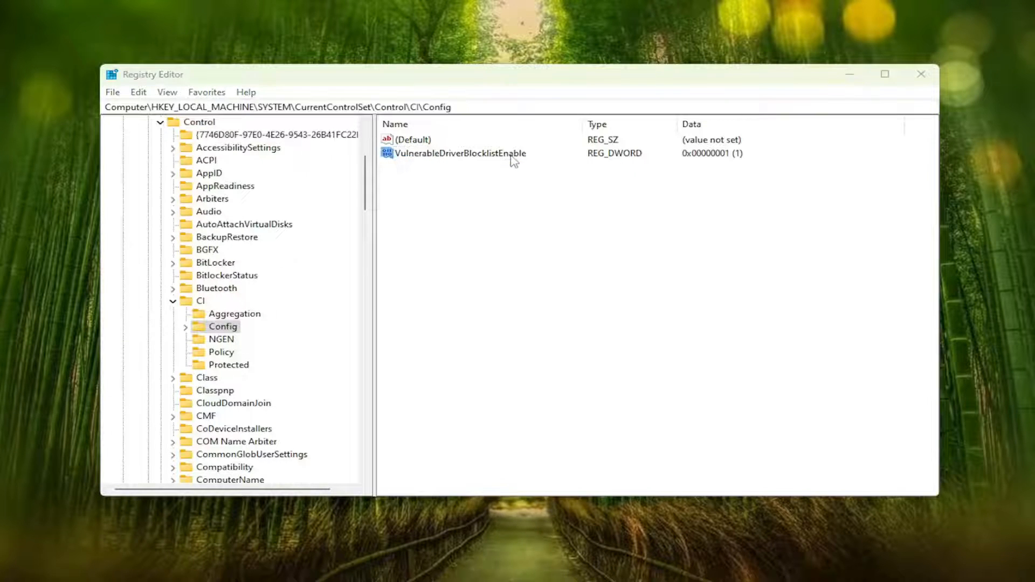
Step: Change VulnerableDriverBlocklistEnable value data from 1 to 0
double_click(457, 152)
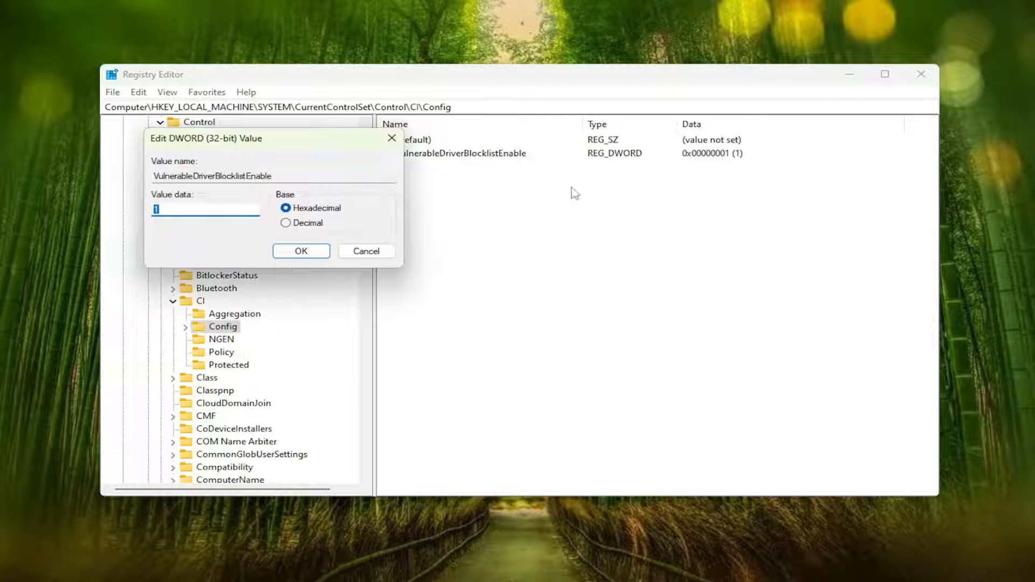
type("0")
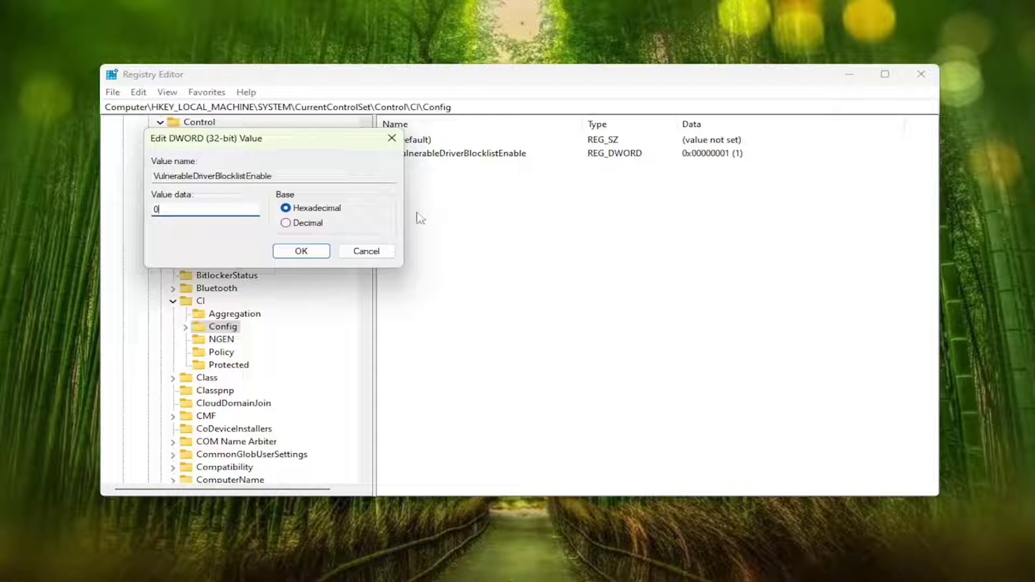
left_click(300, 251)
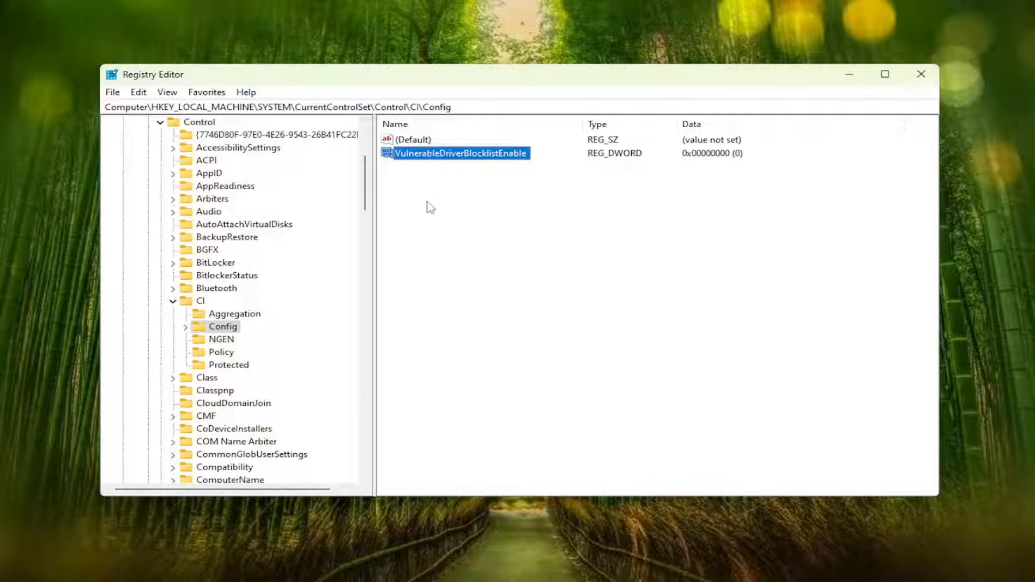
right_click(429, 207)
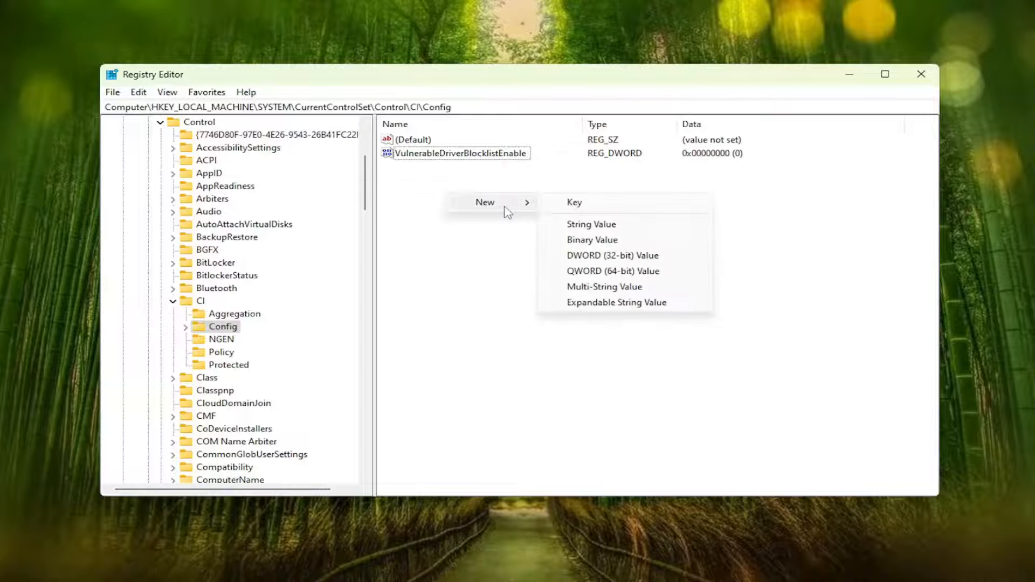
left_click(611, 256)
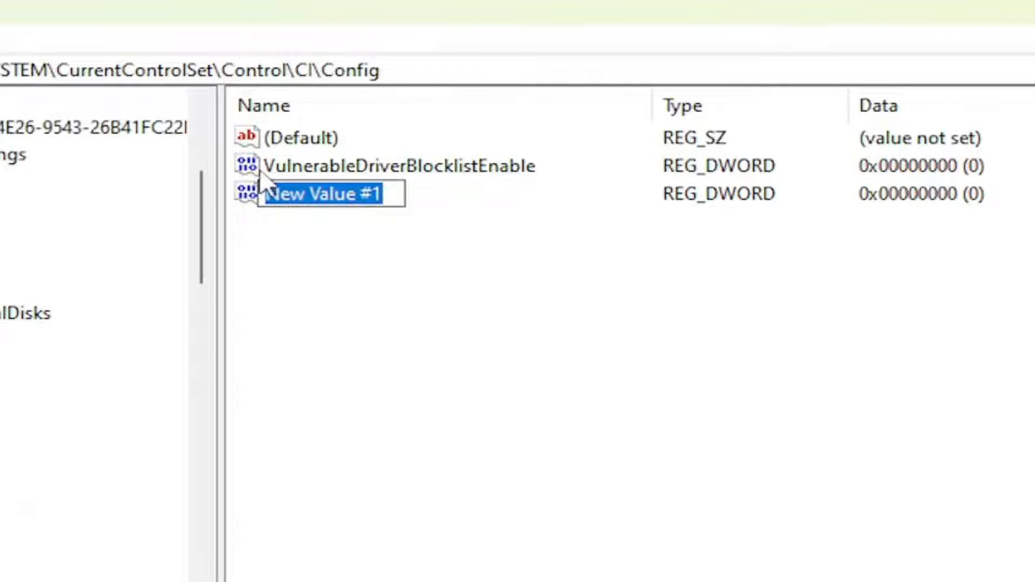
mouse_move(374, 185)
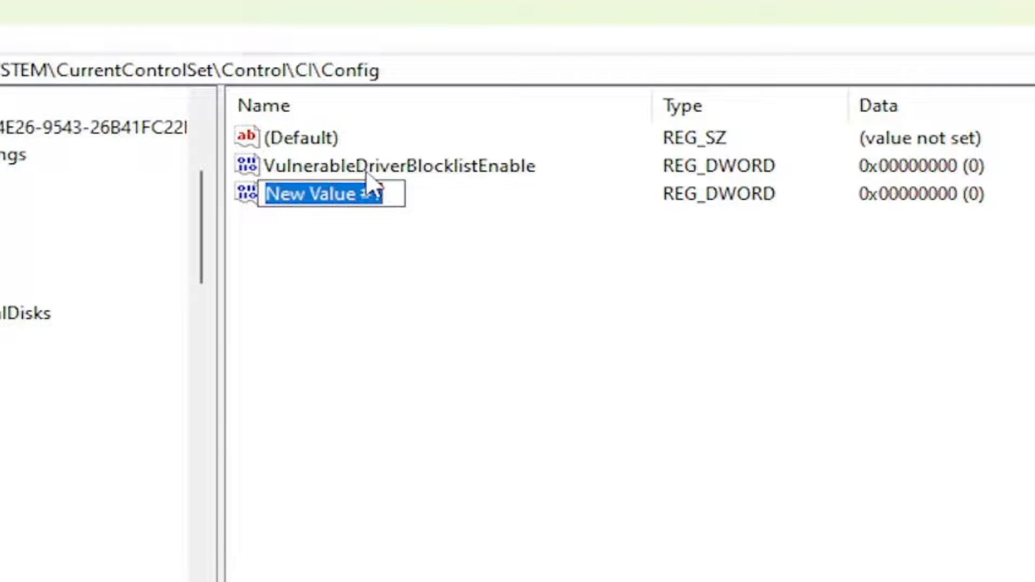
mouse_move(538, 169)
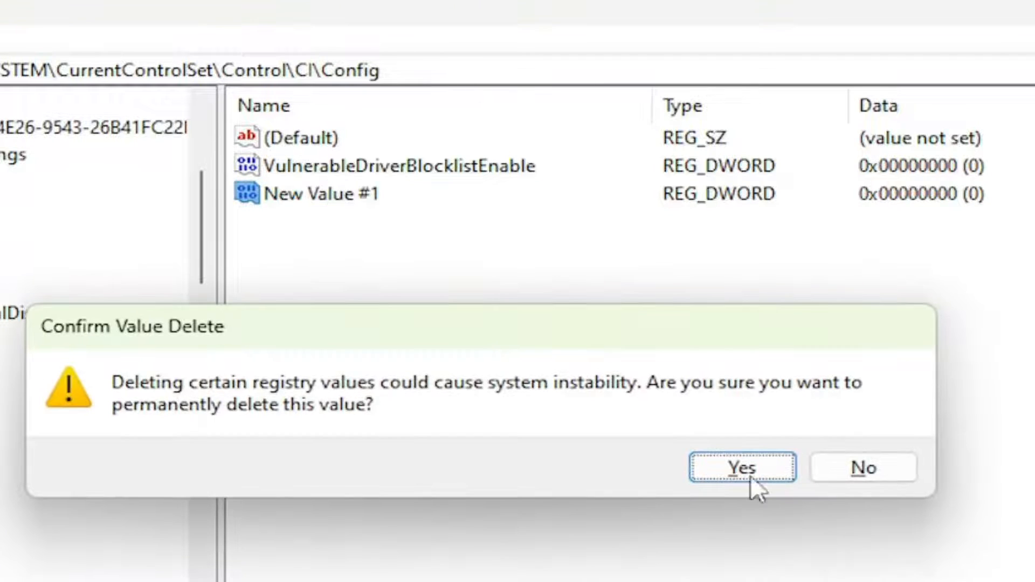
left_click(742, 467)
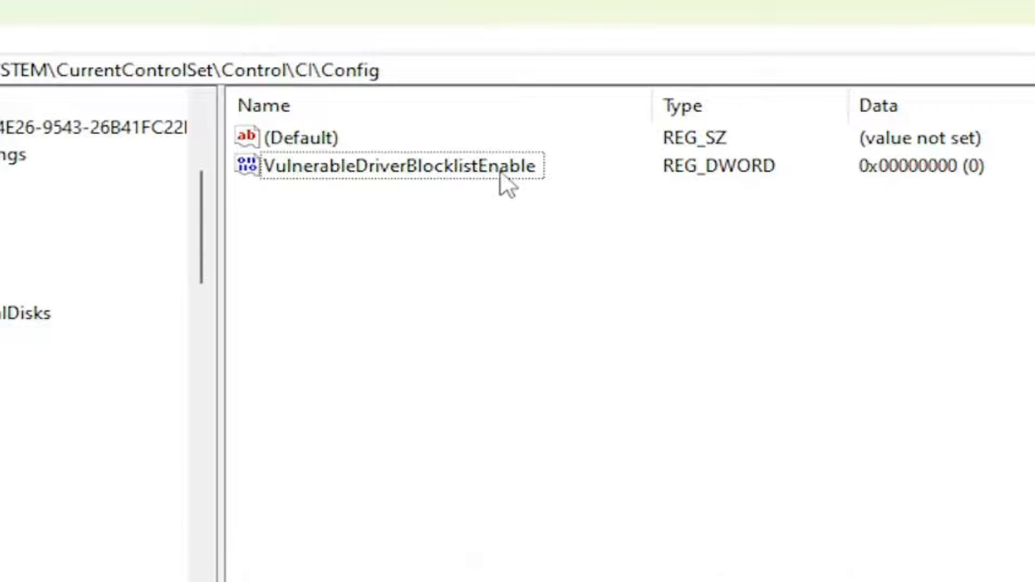
mouse_move(924, 183)
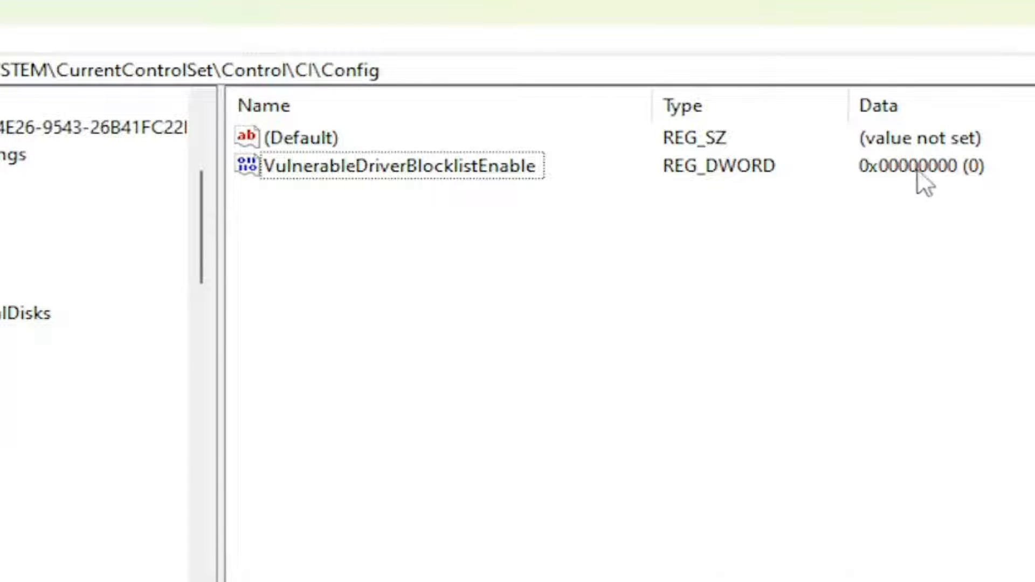
double_click(400, 165)
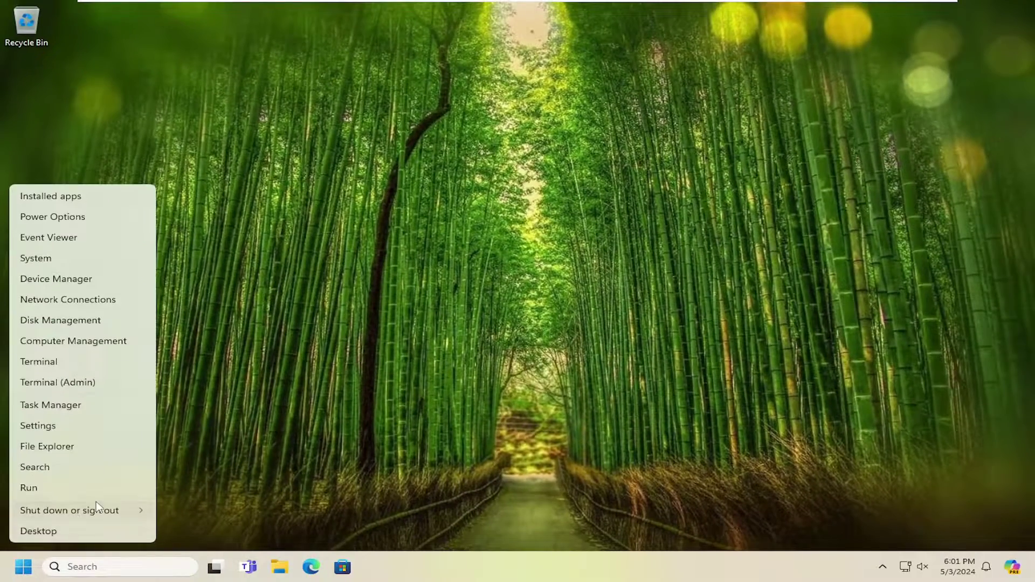
Step: Open the Start menu's shut down options and choose Restart
left_click(70, 510)
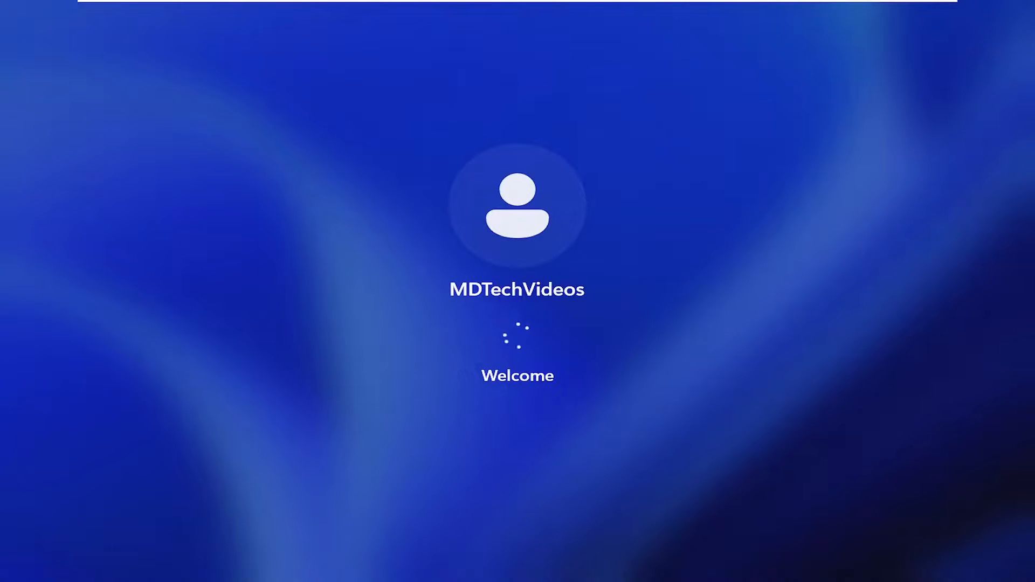